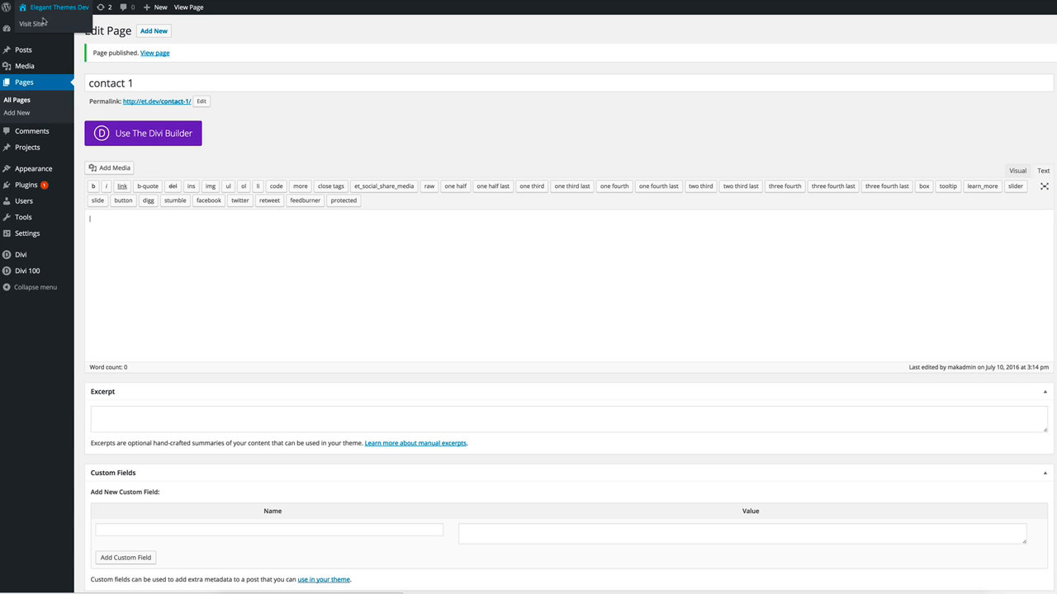
mouse_move(71, 9)
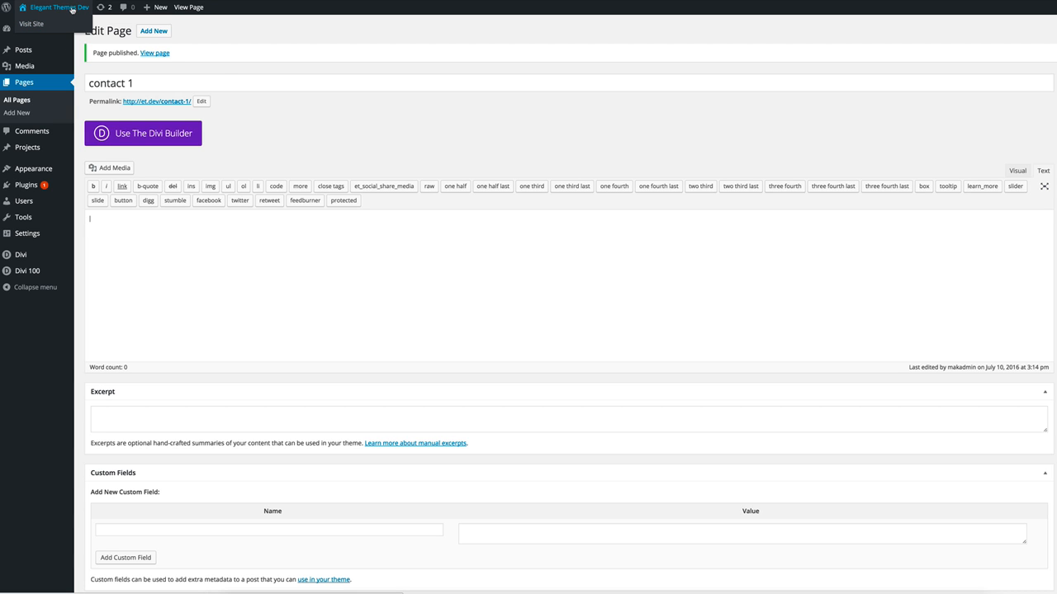
Go to the Divi Library from the Divi admin menu.
click(31, 338)
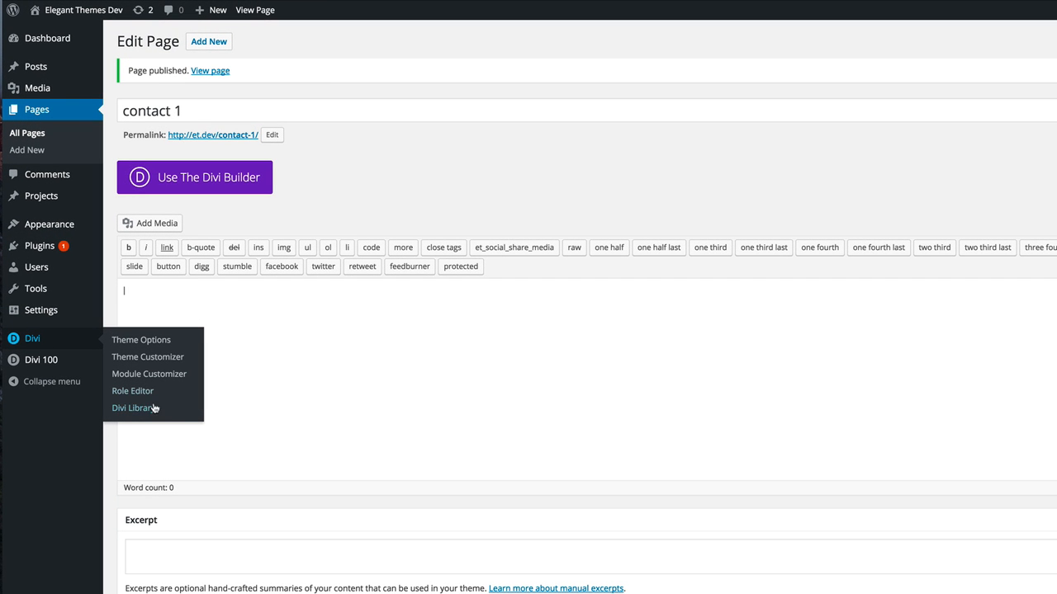
click(134, 408)
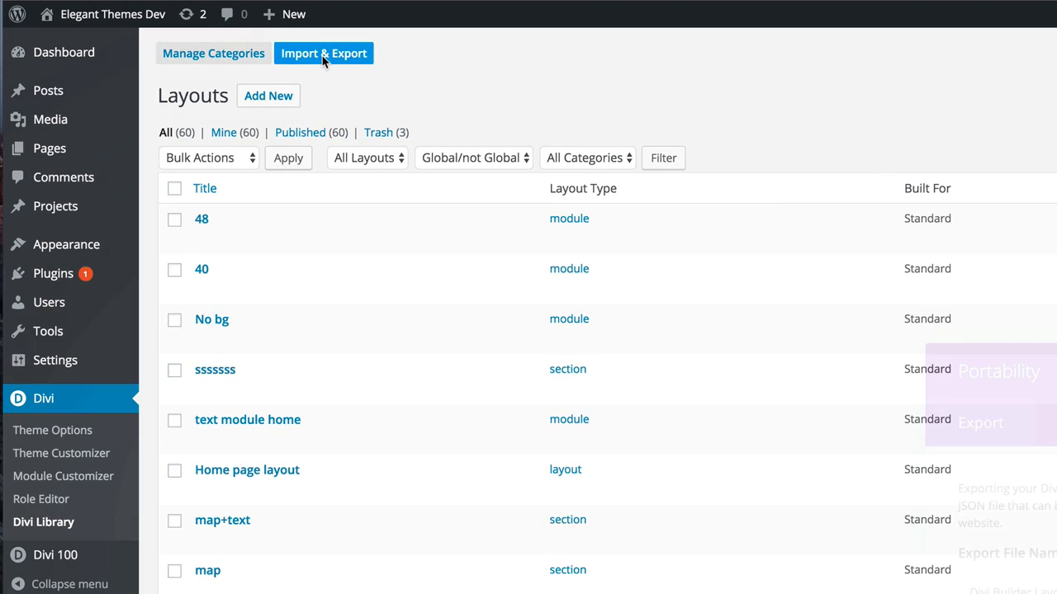
Bring up Import & Export and browse for a layouts file to import.
click(322, 53)
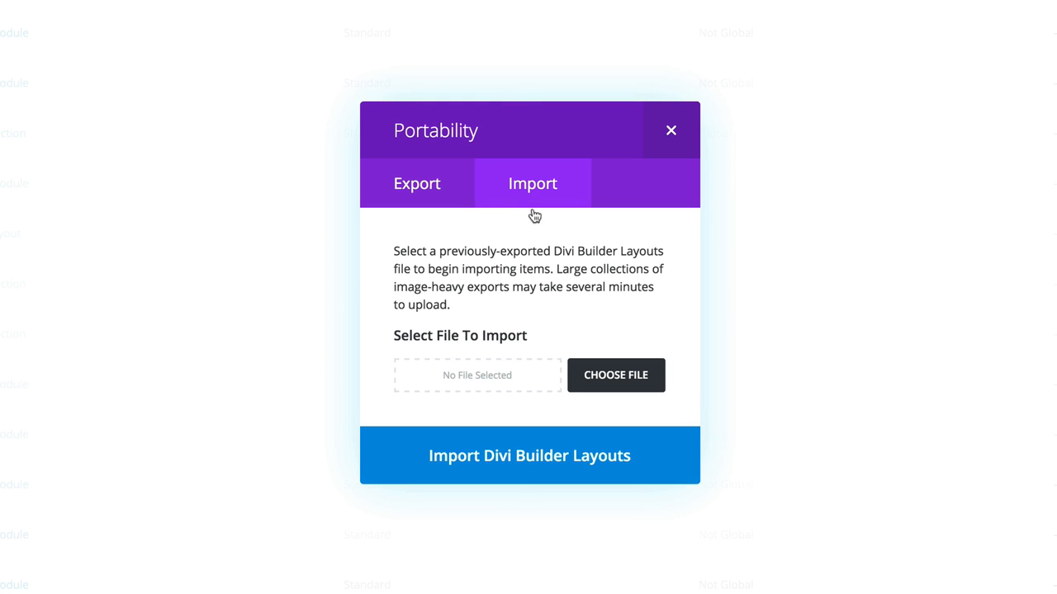
mouse_move(616, 375)
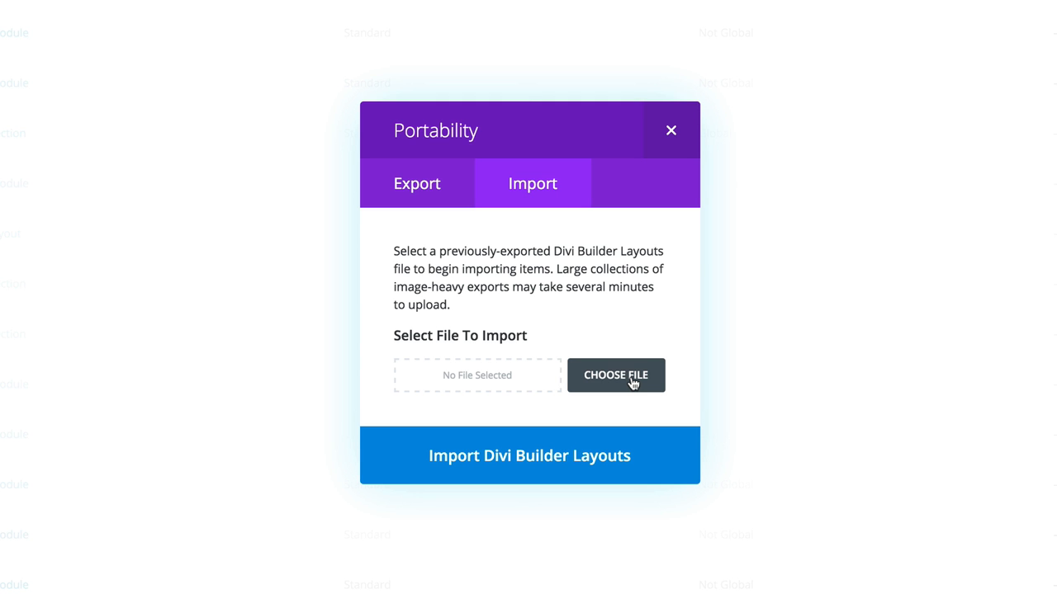
click(615, 375)
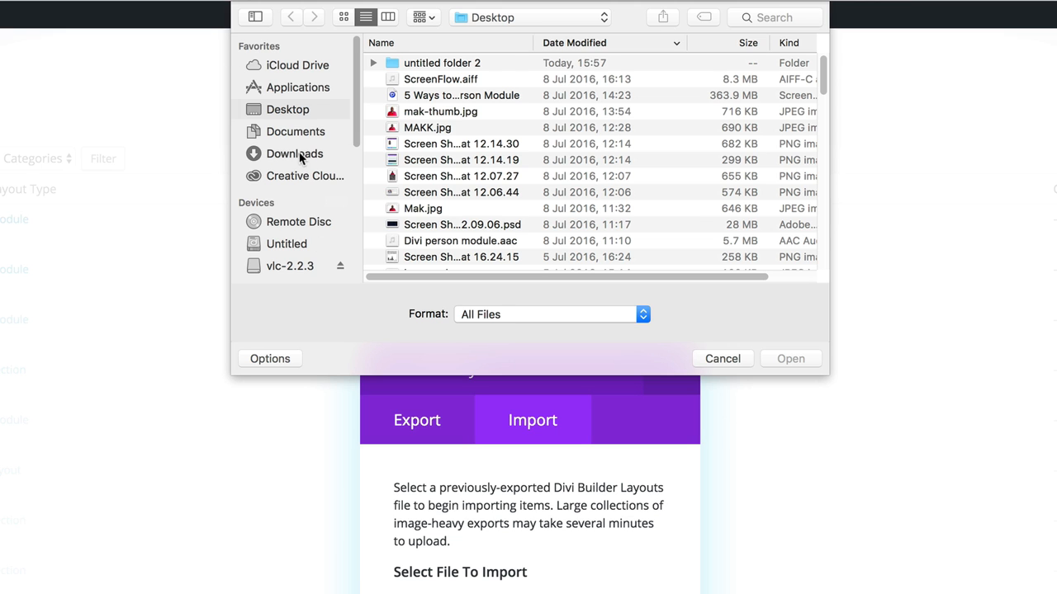
Choose All.json from the divi-100 layout pack in Downloads as the import file.
click(295, 154)
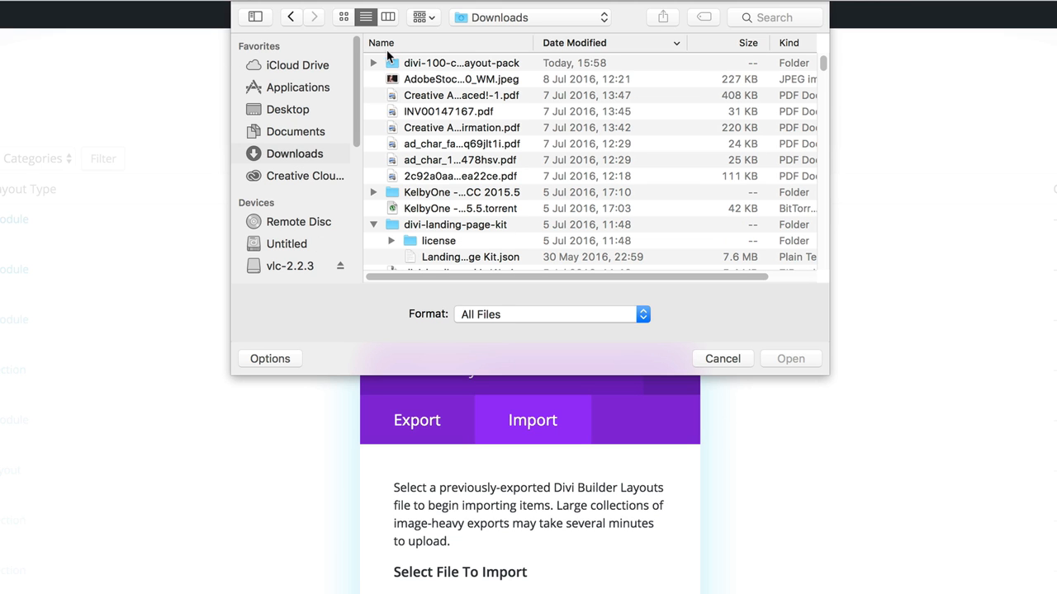
click(374, 62)
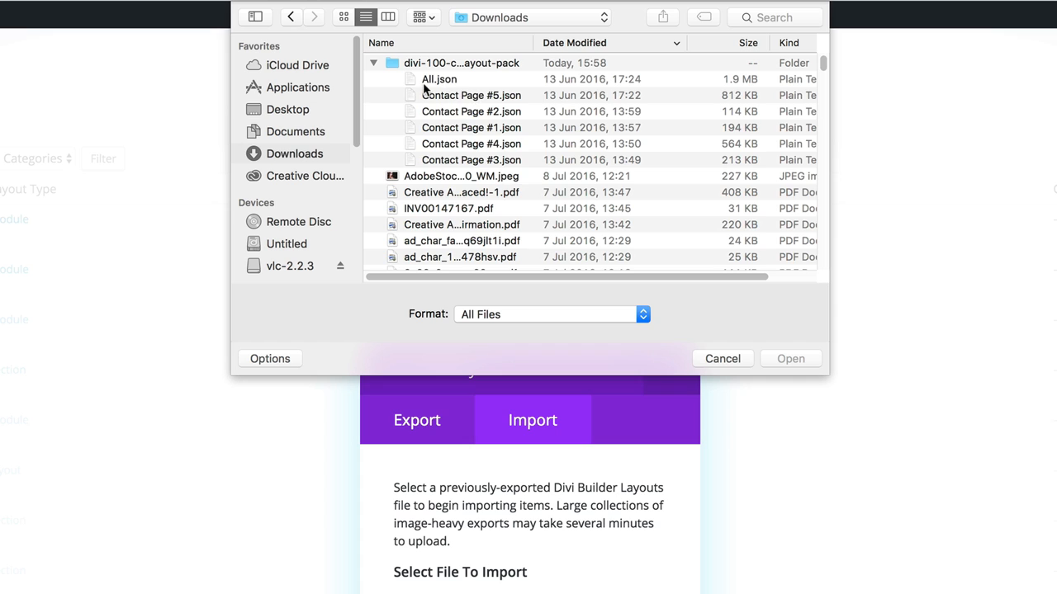
mouse_move(458, 89)
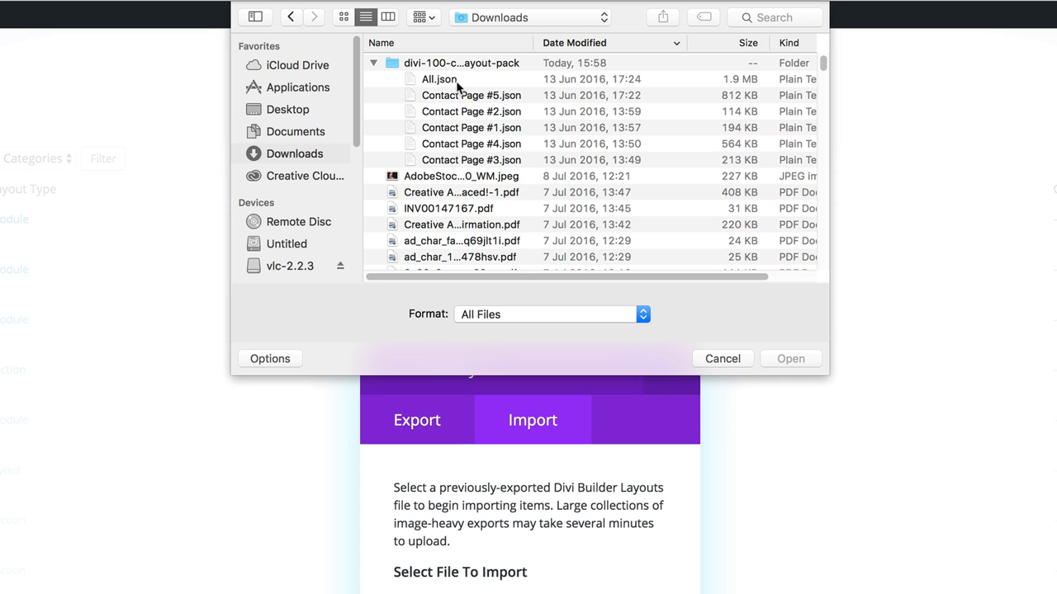
mouse_move(495, 178)
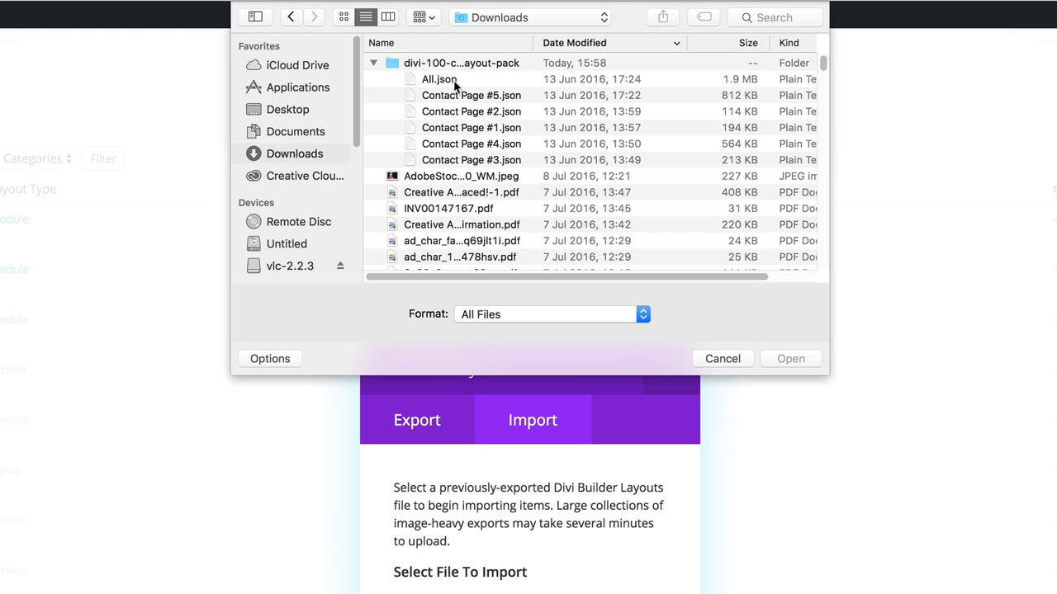
click(438, 78)
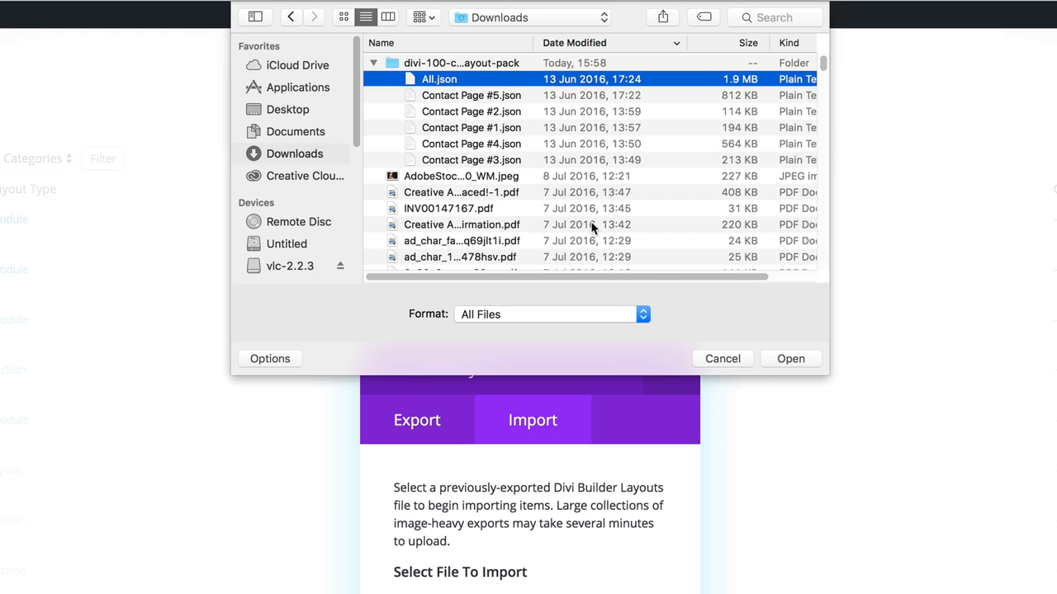
click(789, 359)
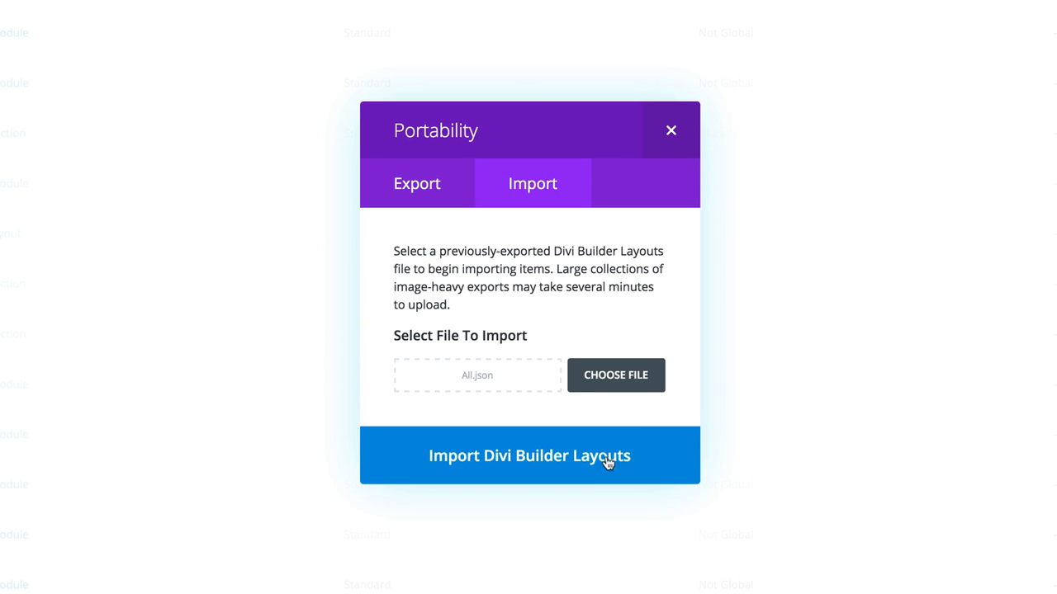
Import the All.json layouts and return to the library's Layouts list.
click(529, 455)
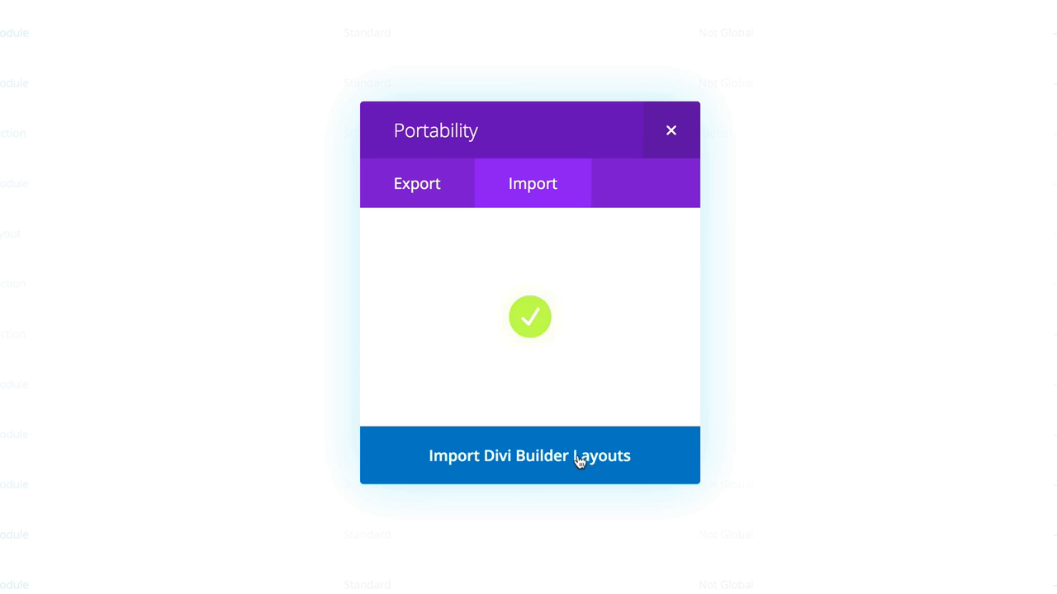
click(529, 455)
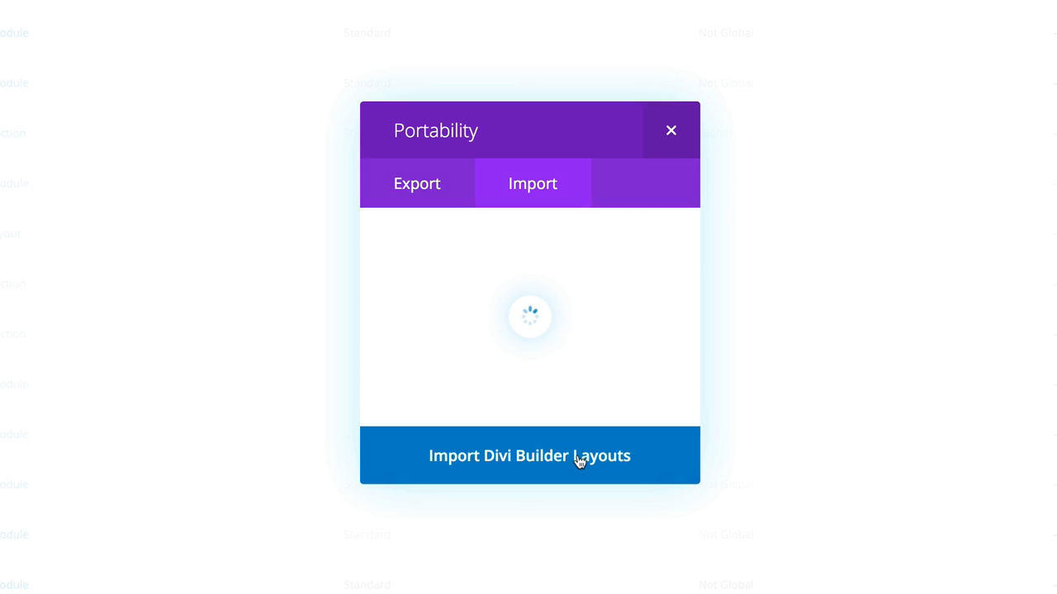
click(670, 131)
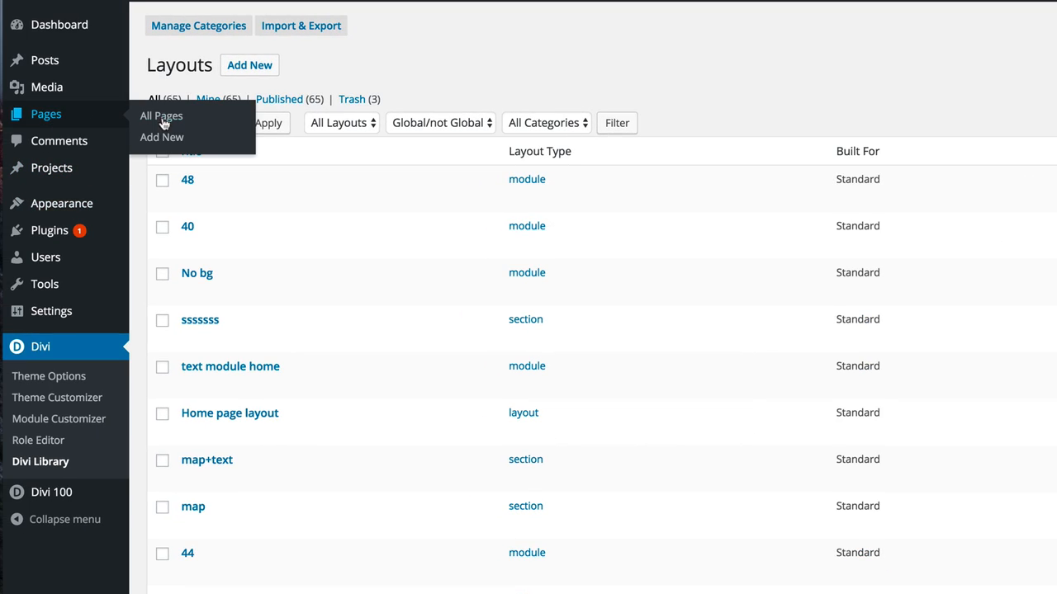
Create a new page and start naming it 'contact 2'.
click(162, 137)
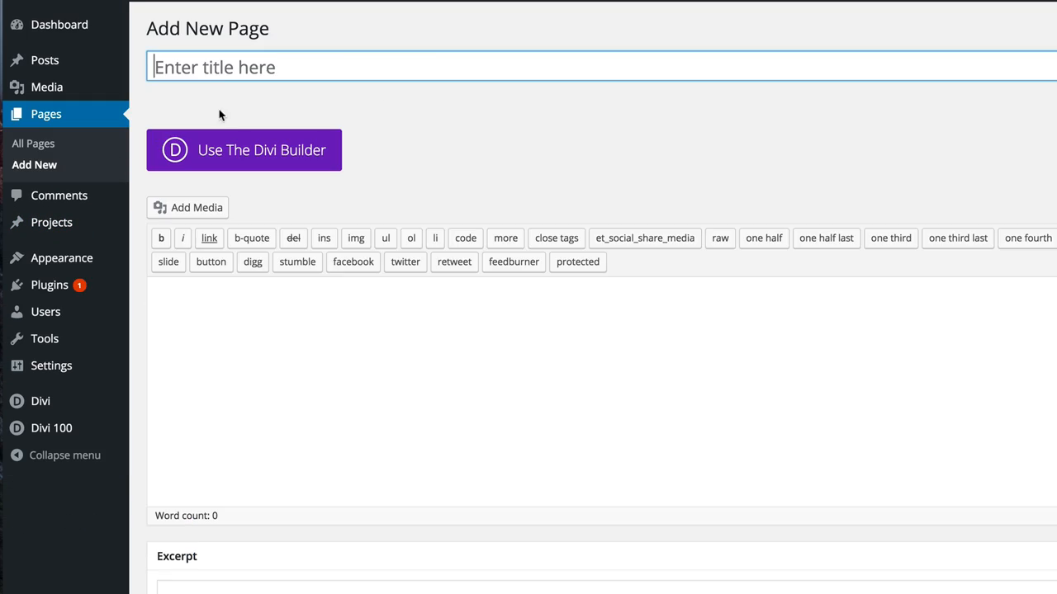
click(330, 67)
text(contact 2)
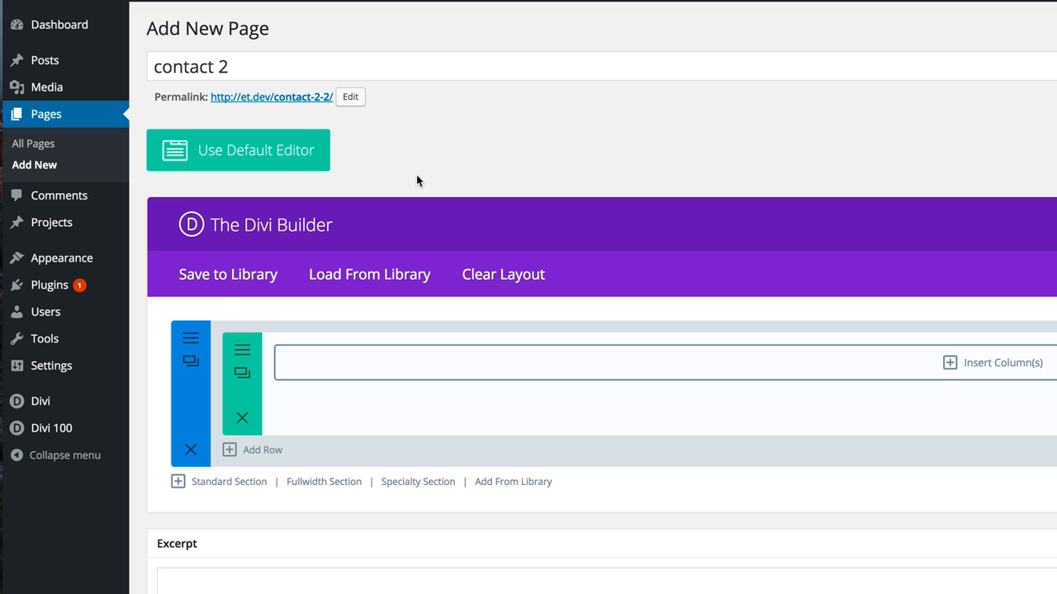
mouse_move(369, 274)
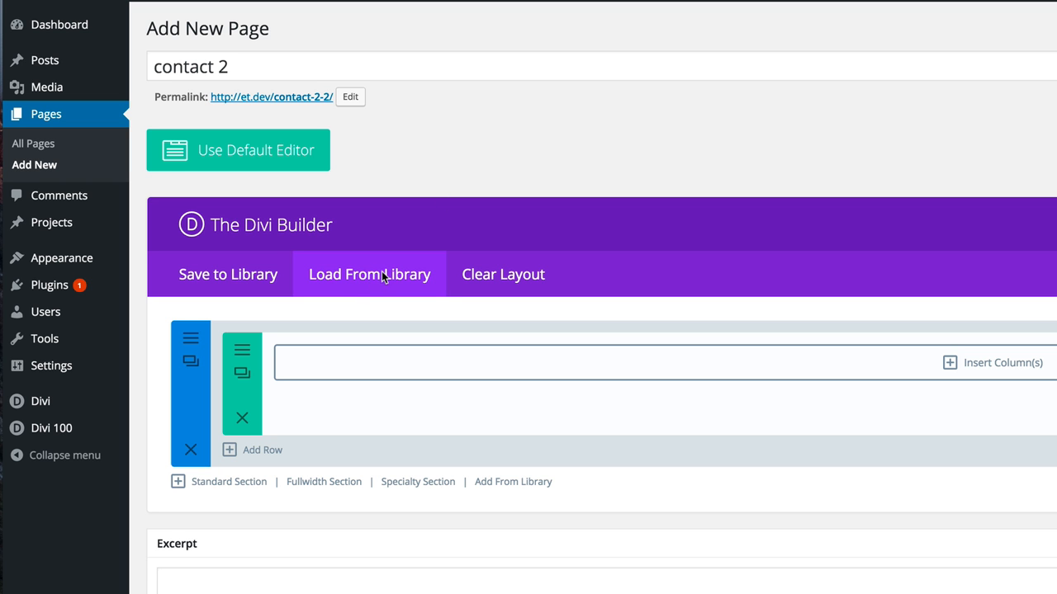
Load the Contact Page #1 layout from the Divi Library into the page.
click(369, 274)
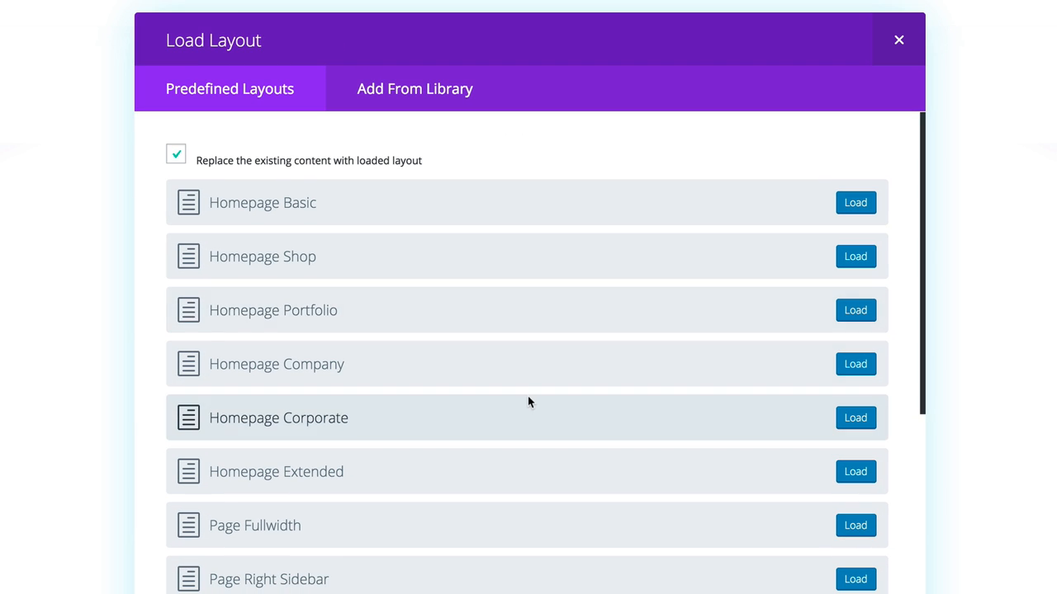
mouse_move(415, 89)
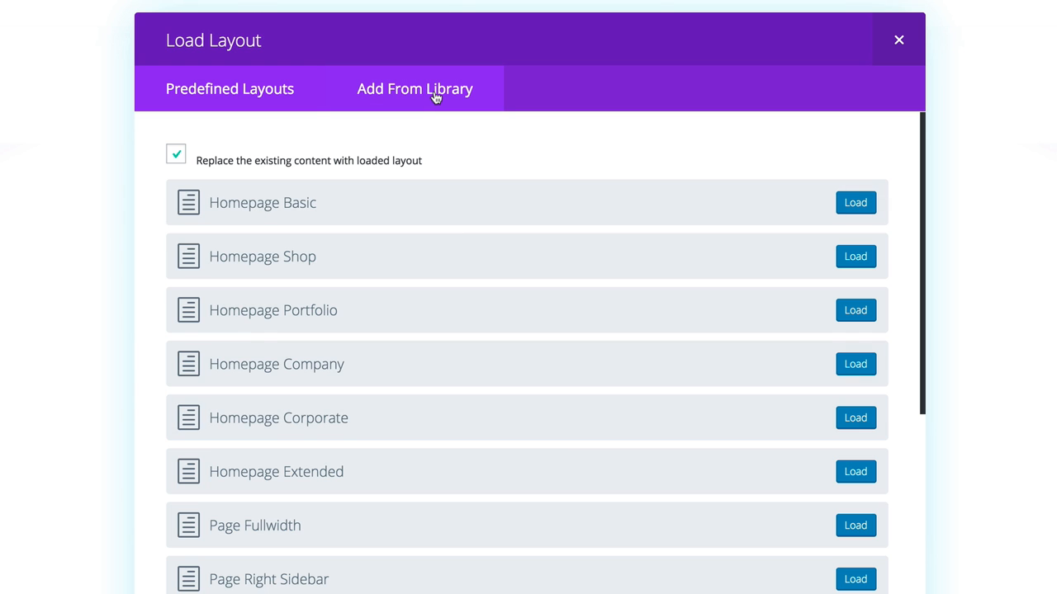
click(415, 88)
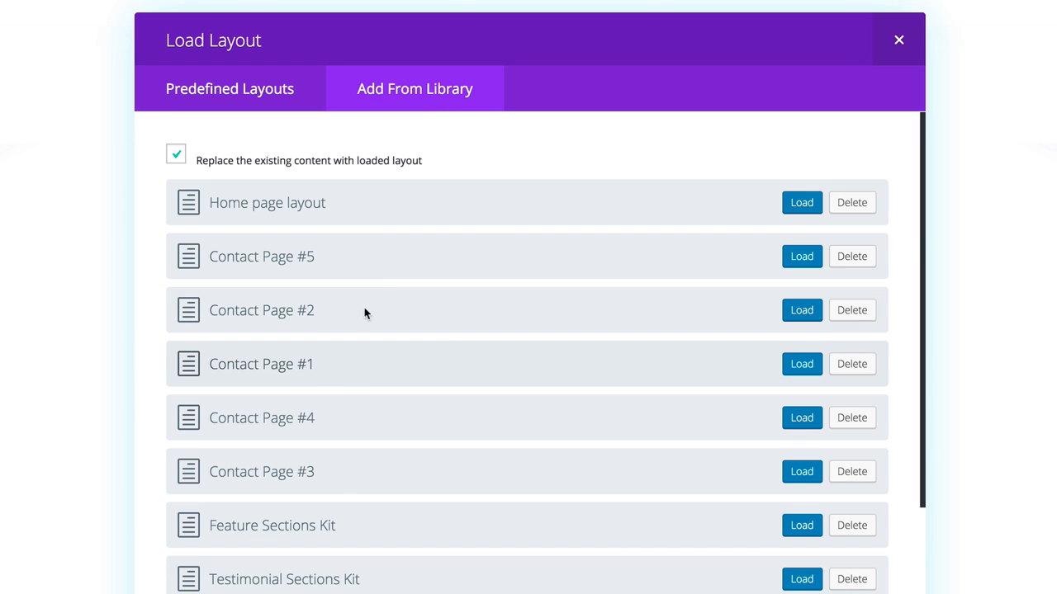
mouse_move(252, 346)
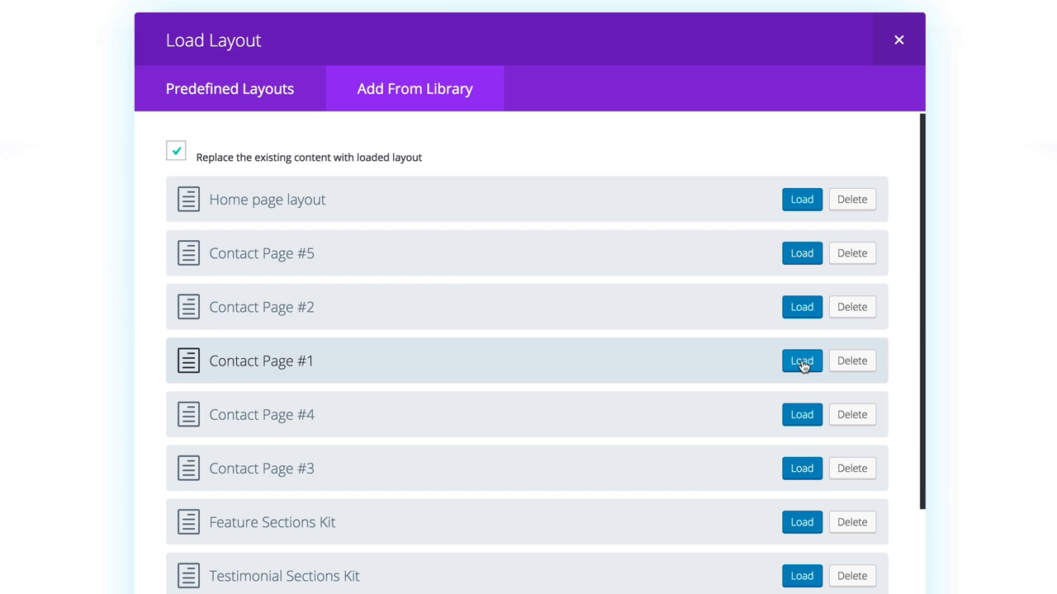
click(800, 361)
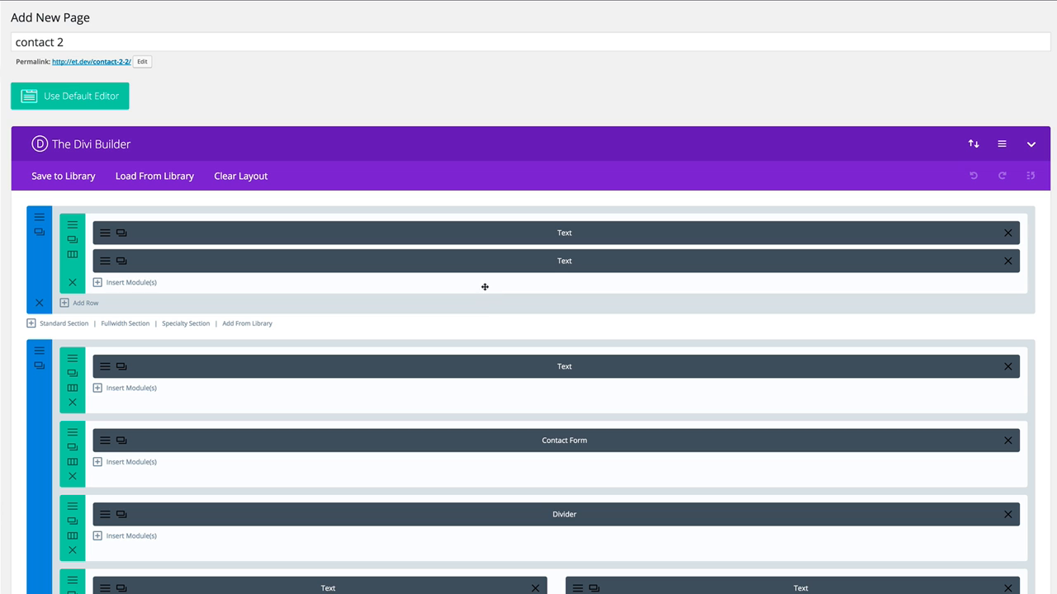
Publish the 'contact 2' page with its Contact Page #1 layout.
scroll(down, 3)
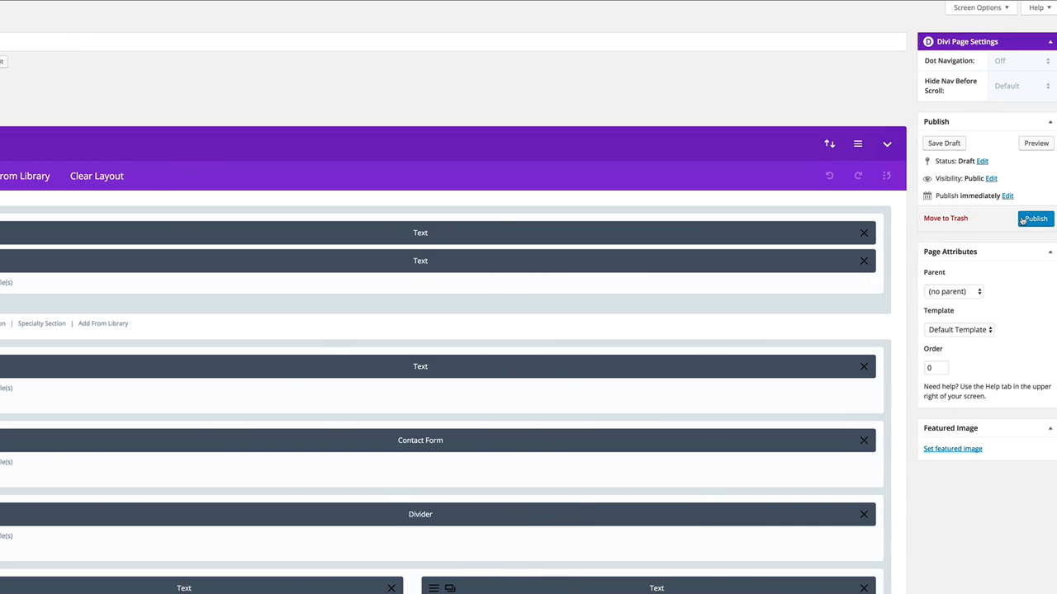
click(1036, 219)
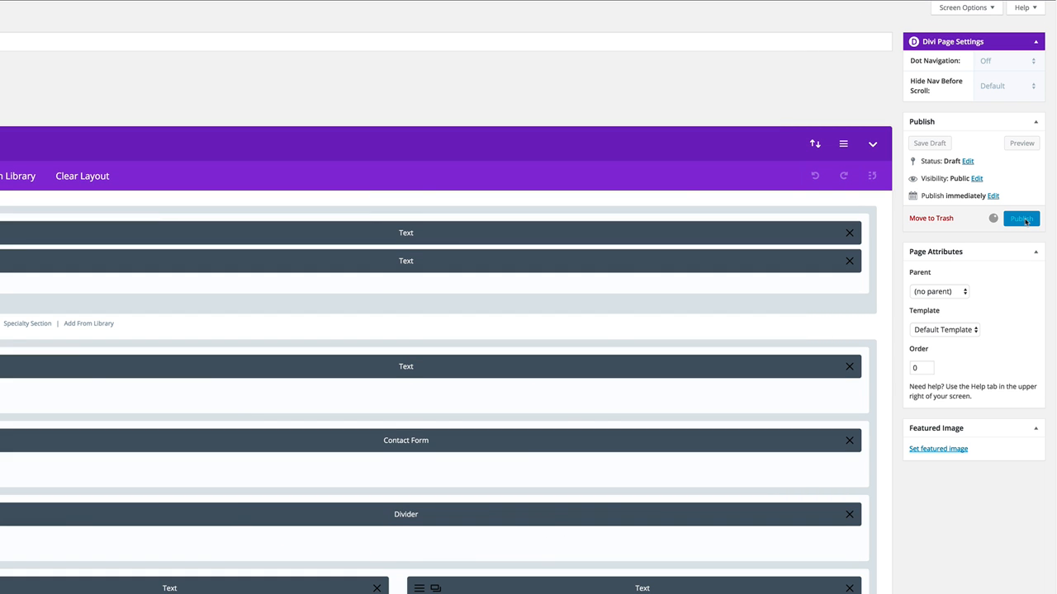
click(1021, 218)
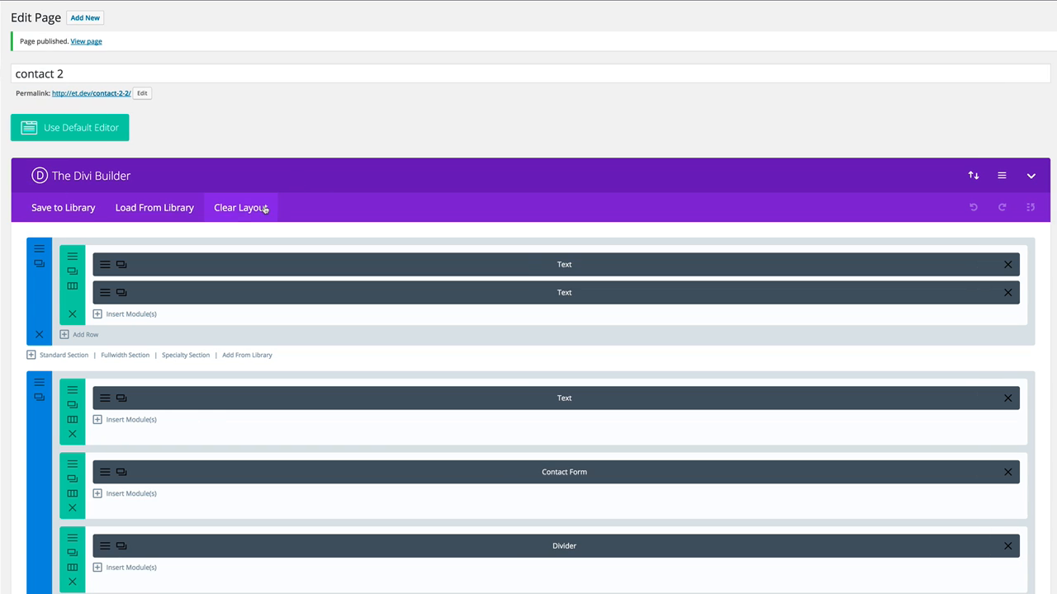
mouse_move(78, 65)
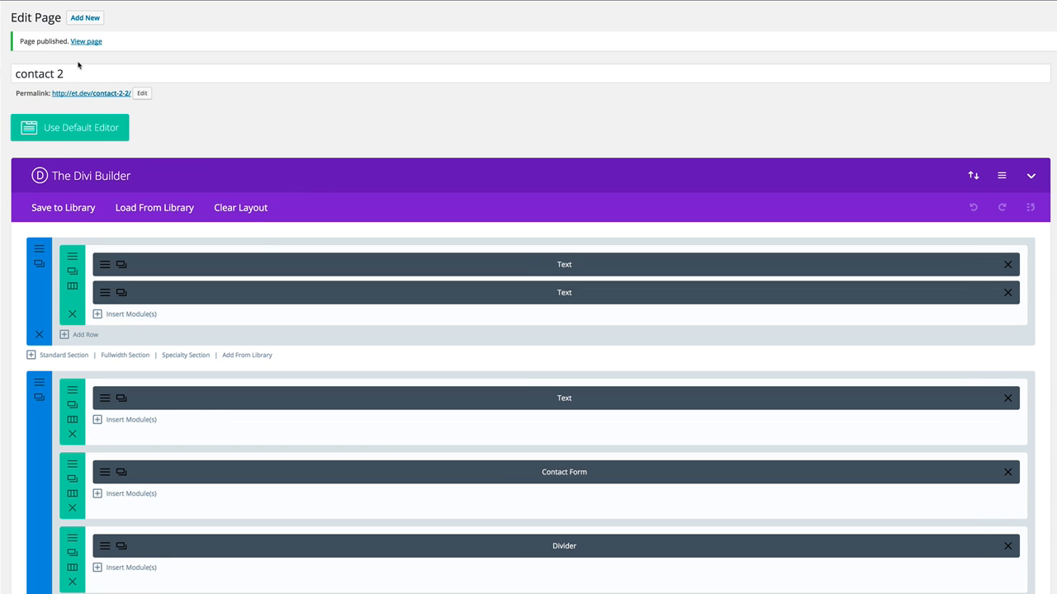
View the live contact 2 page and scroll down to the contact form.
click(85, 41)
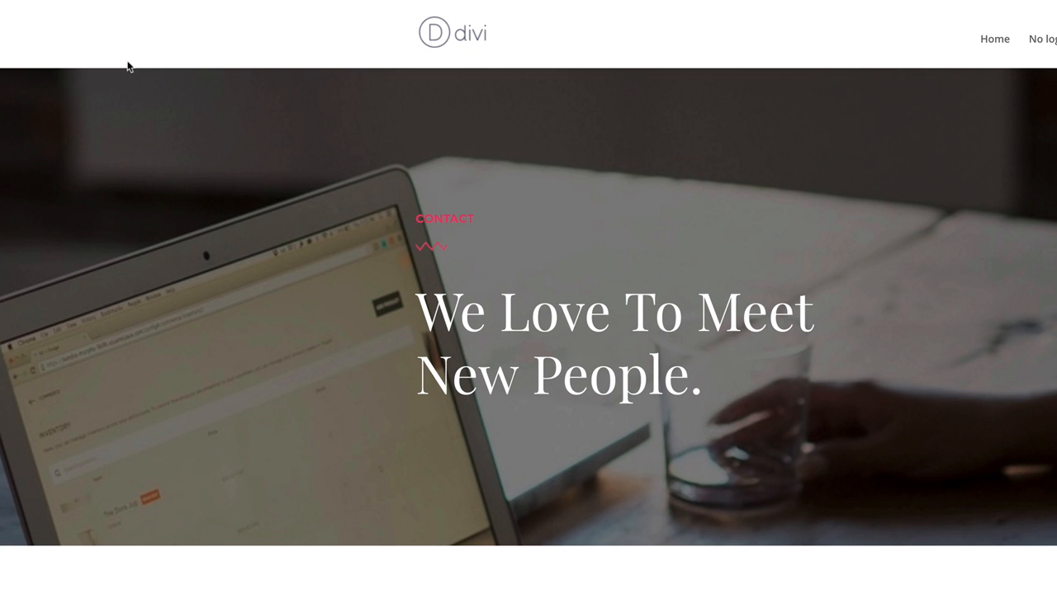
scroll(down, 3)
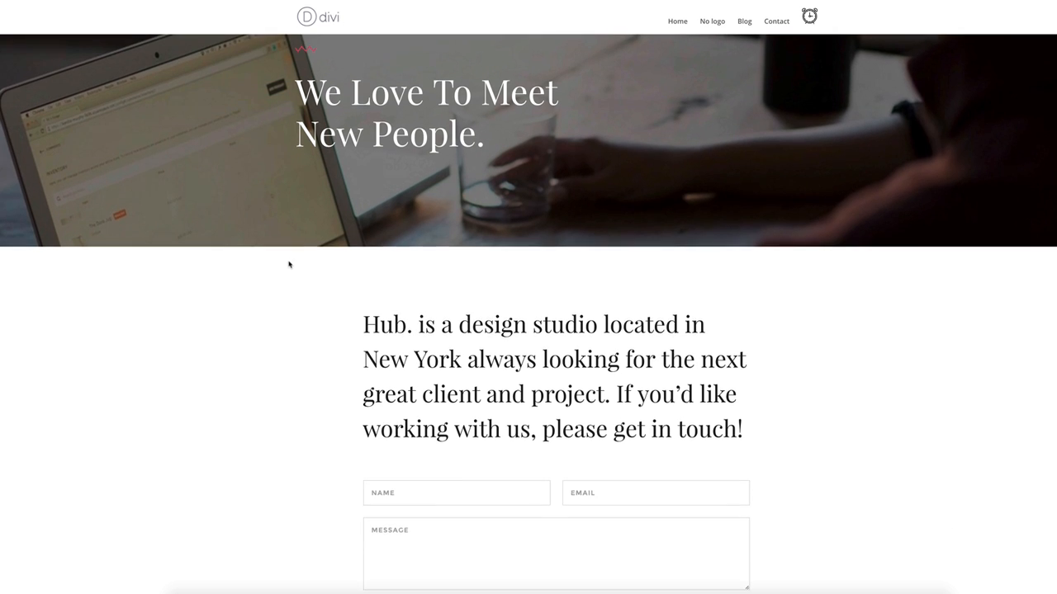
scroll(down, 3)
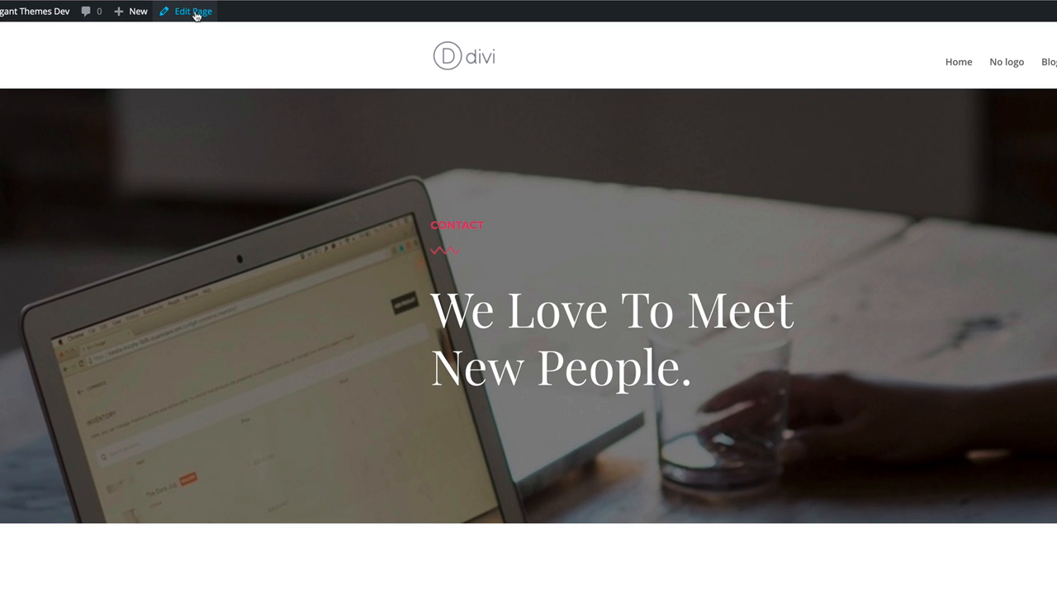
Reopen contact 2 in the editor and clear its Divi layout.
click(193, 11)
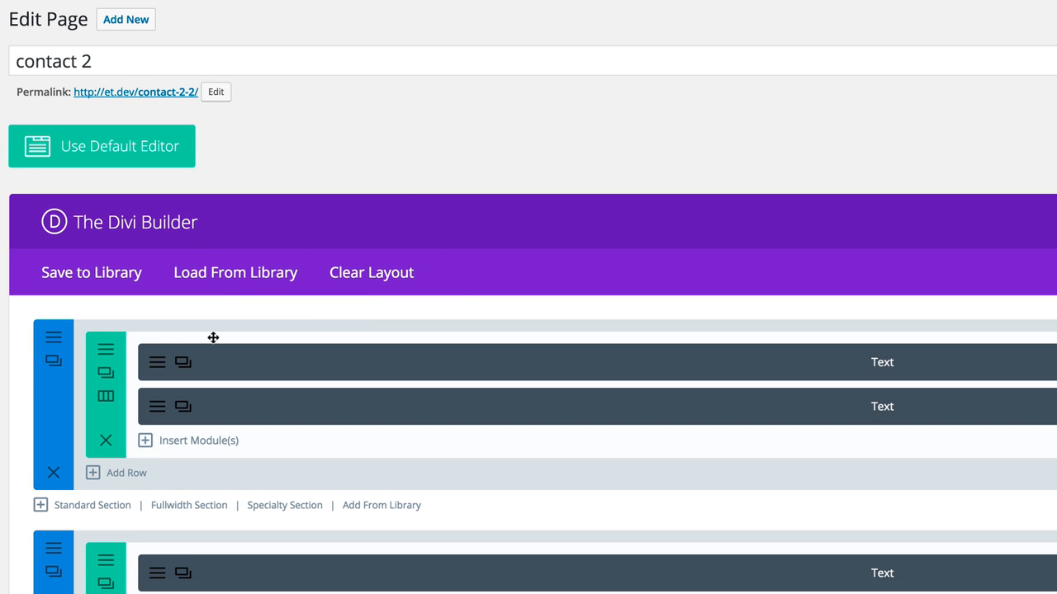
click(371, 273)
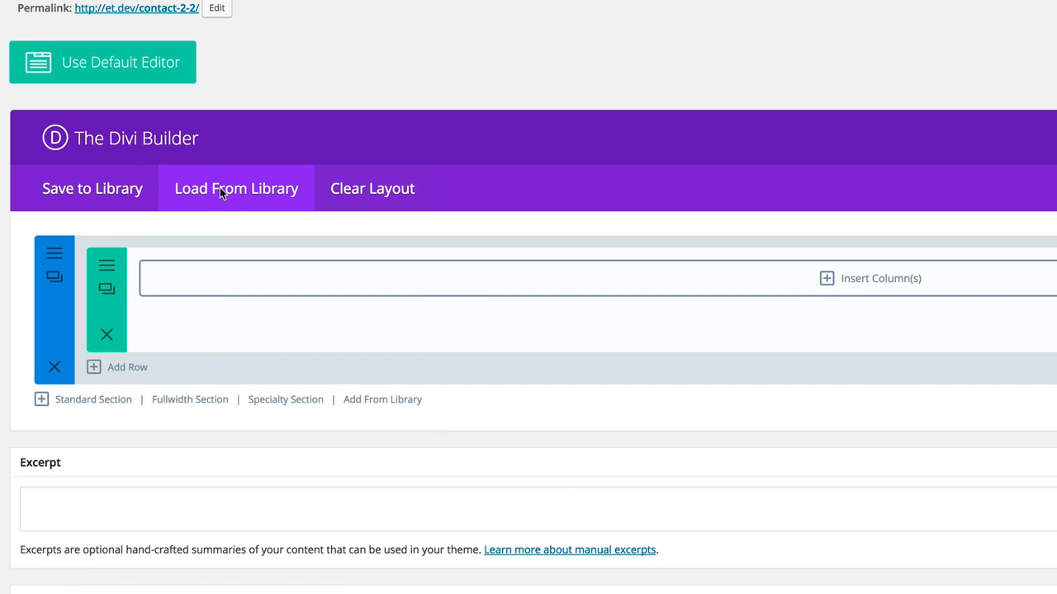
Load Contact Page #2 from the library and update the page.
click(236, 188)
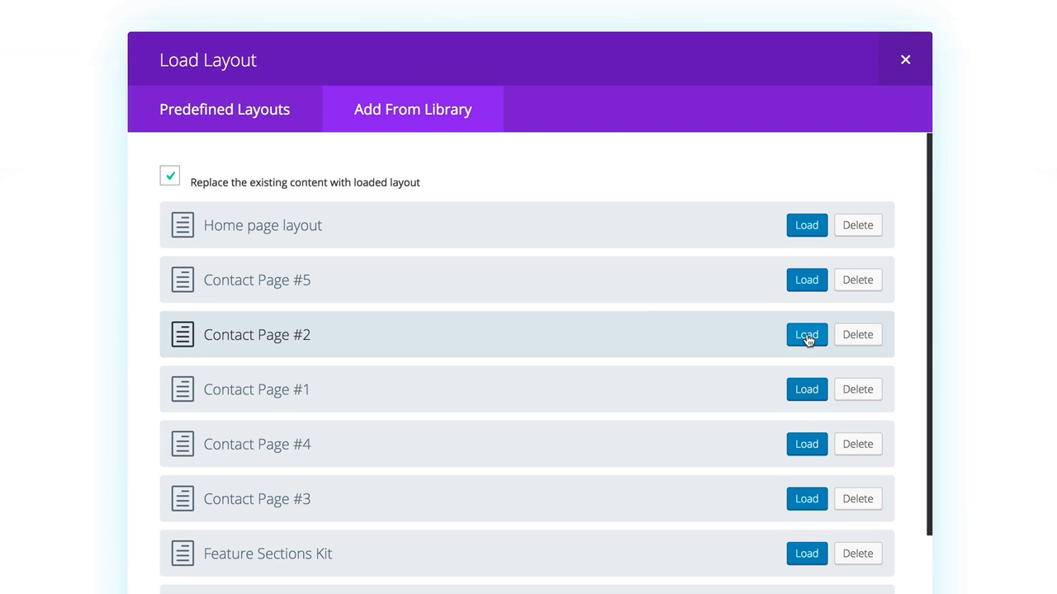
click(806, 334)
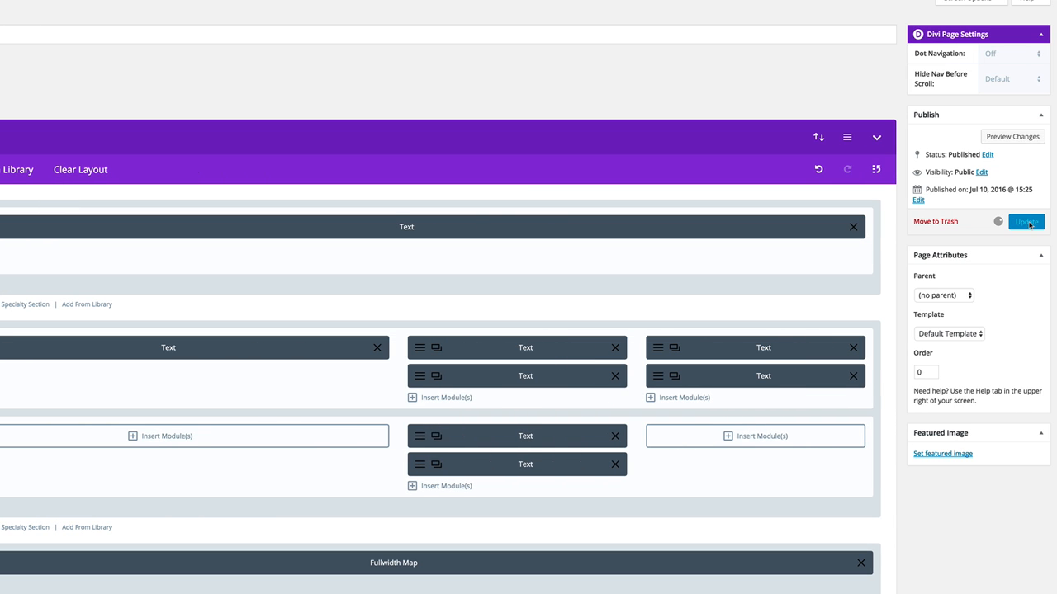
click(1026, 223)
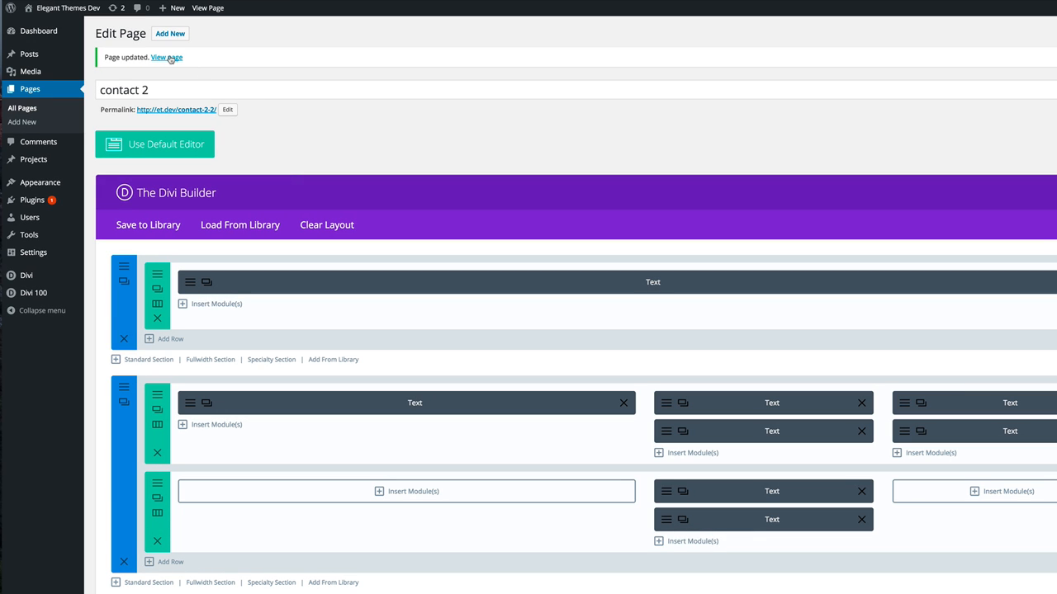
View the updated contact 2 page live and scroll through its hero, details and map.
click(166, 57)
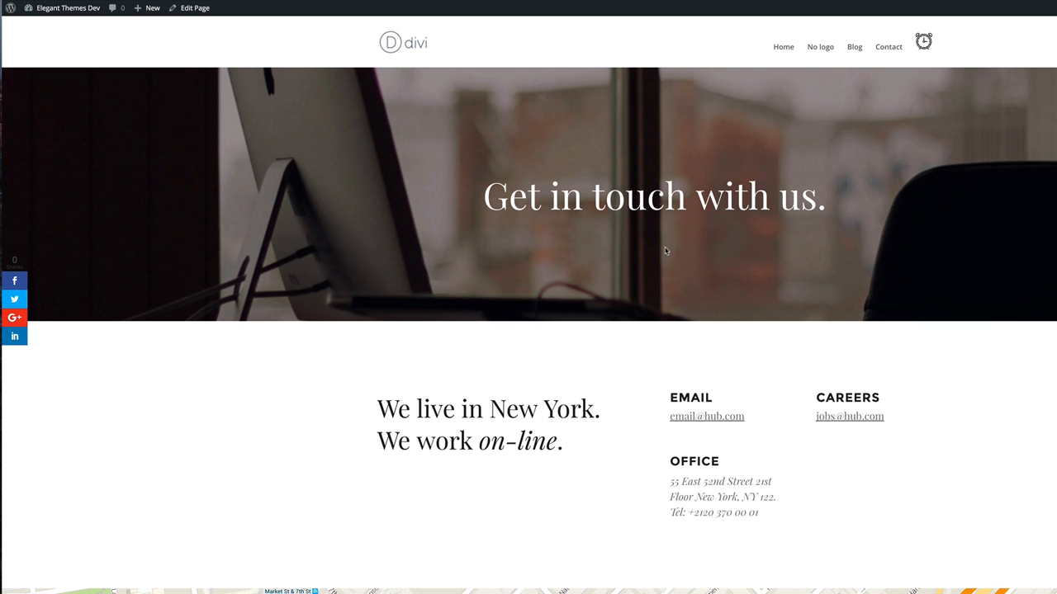
scroll(down, 3)
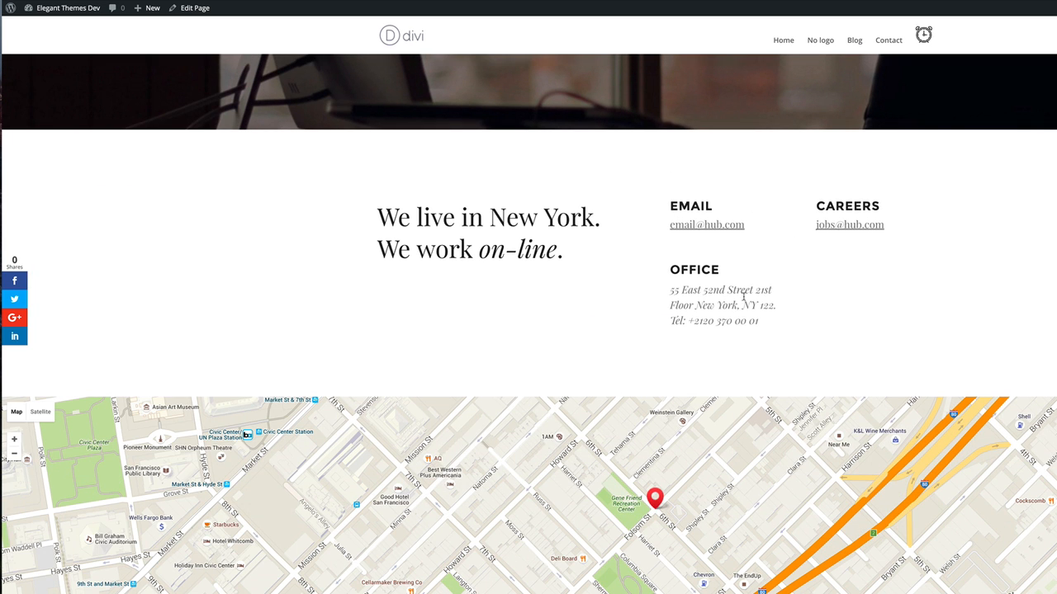
mouse_move(944, 513)
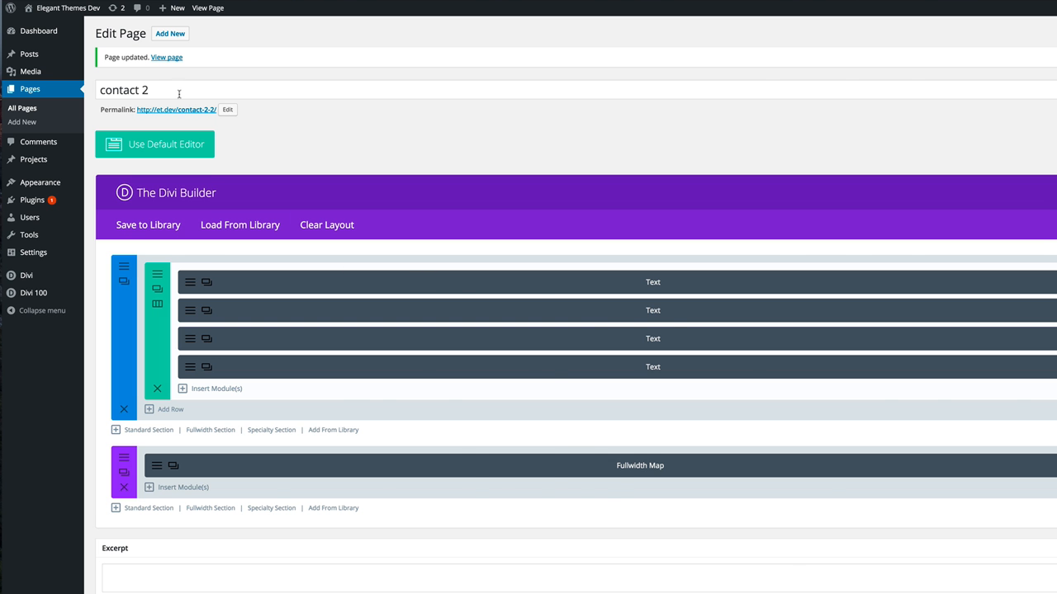
Reopen the live contact 2 page and scroll past the intro and contact form to the map.
click(165, 57)
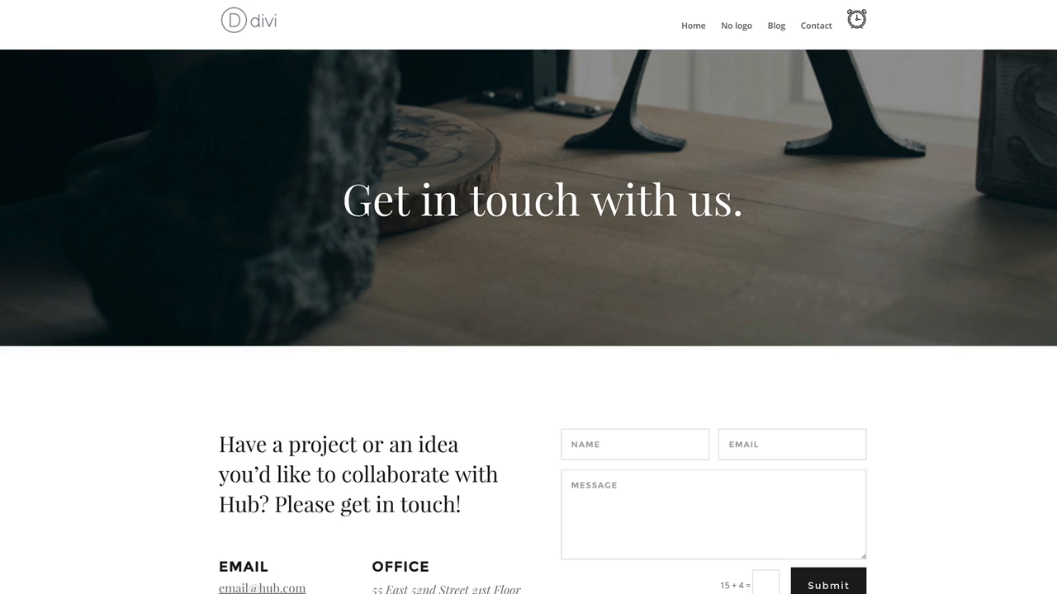
scroll(down, 3)
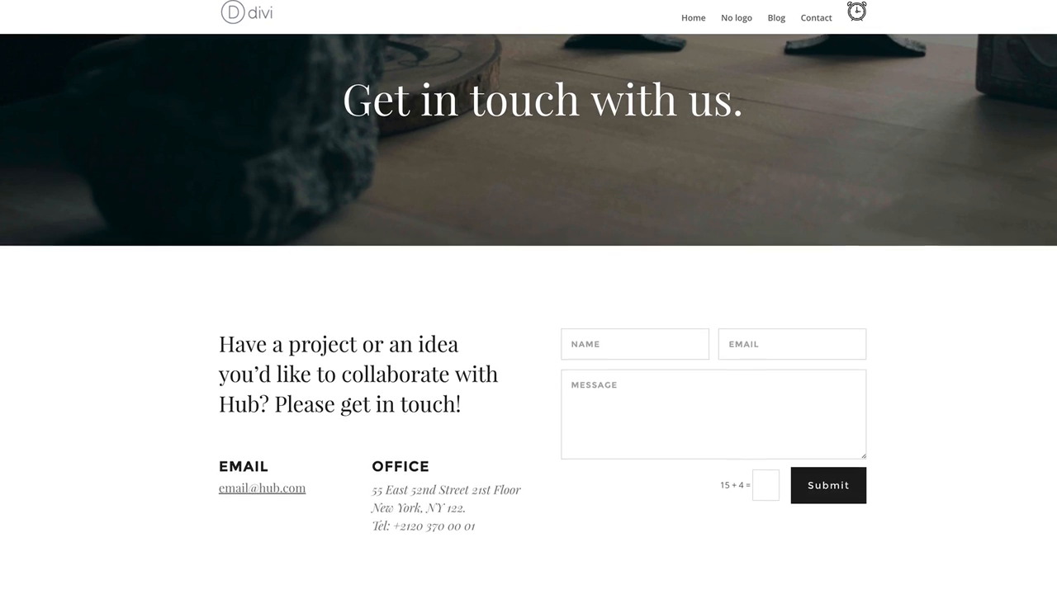
scroll(down, 3)
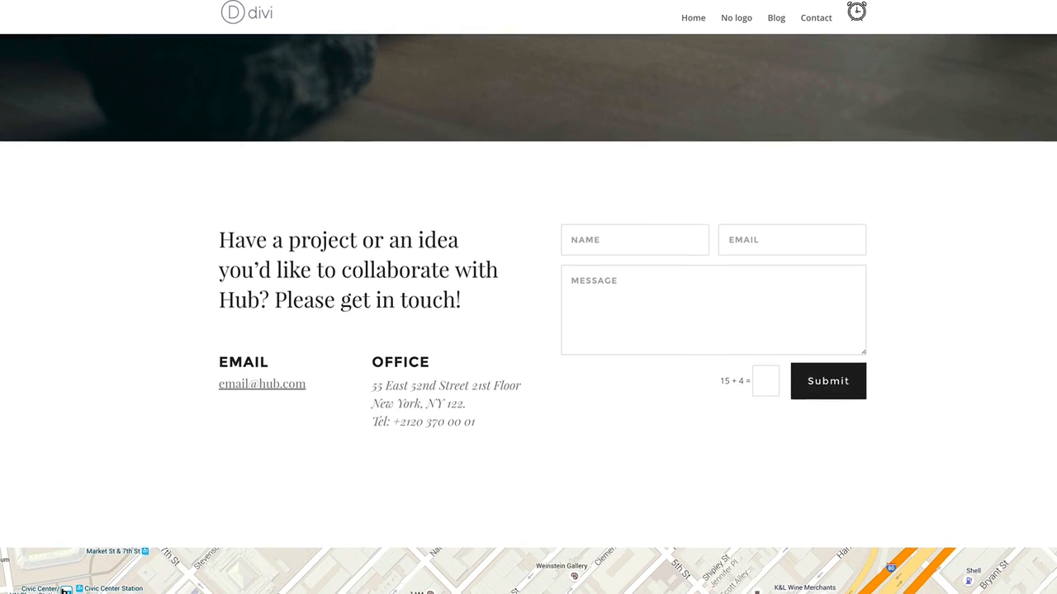